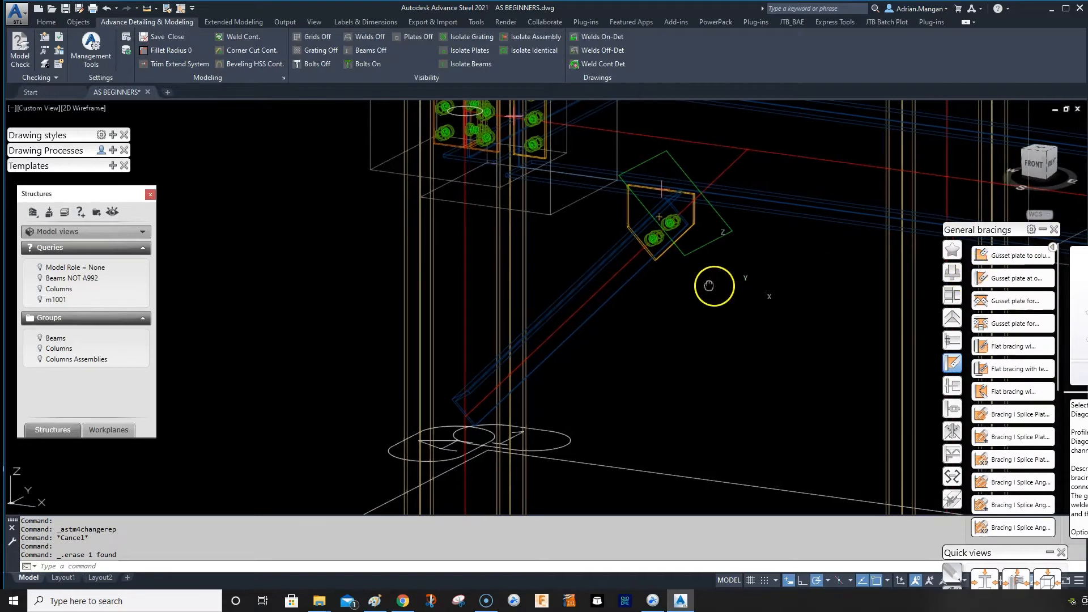
# Apply a saved library preset to the gusset plate joint on the diagonal brace.
pyautogui.moveTo(713, 285); pyautogui.dragTo(756, 316)
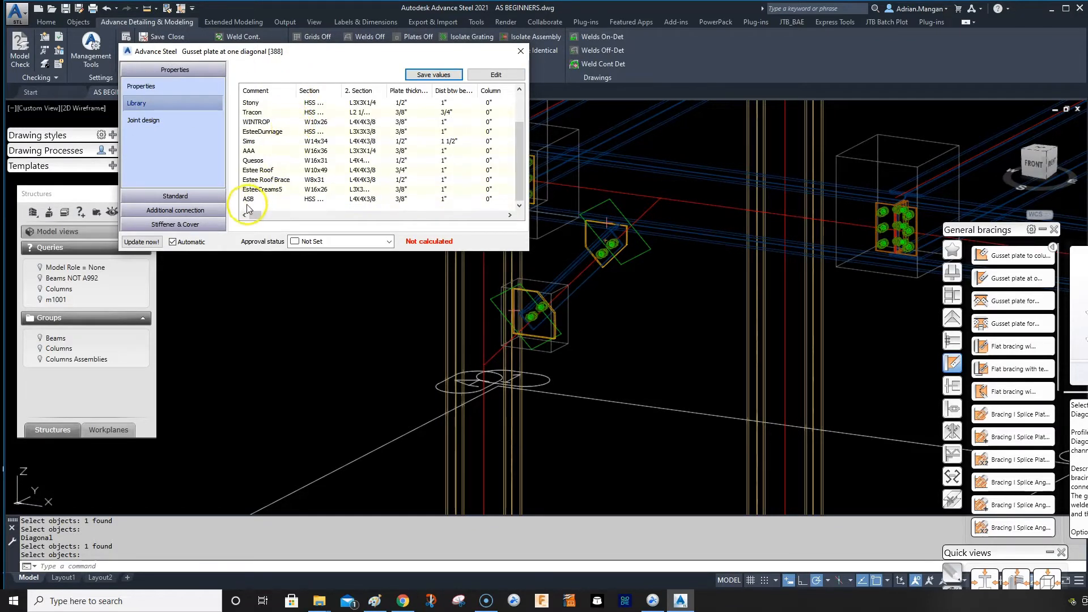
pyautogui.click(257, 200)
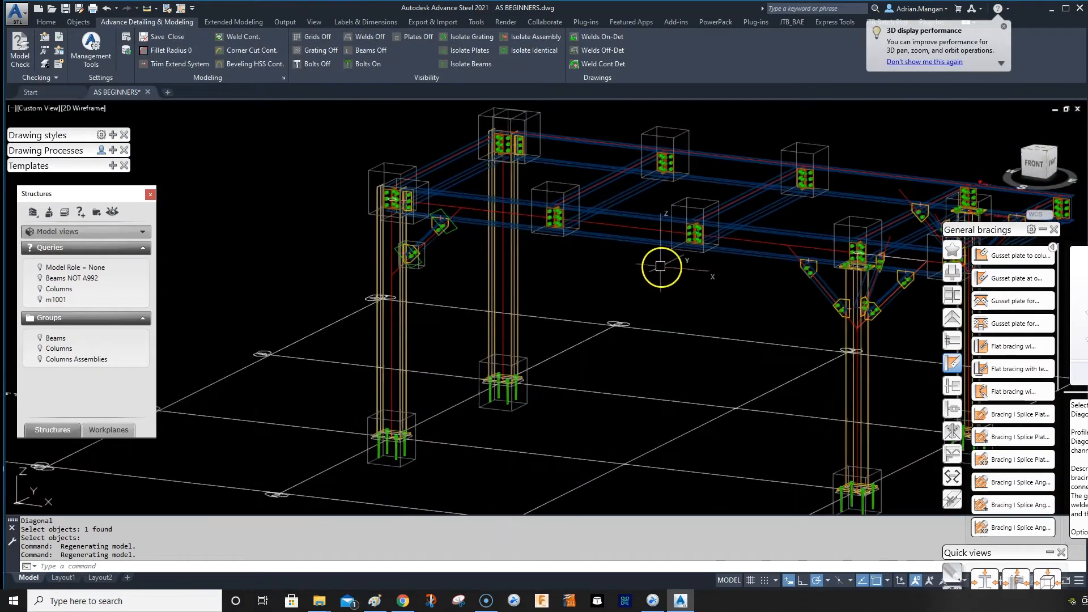
# Compare the two selected angle braces with Show differences between identical parts.
pyautogui.scroll(-3)
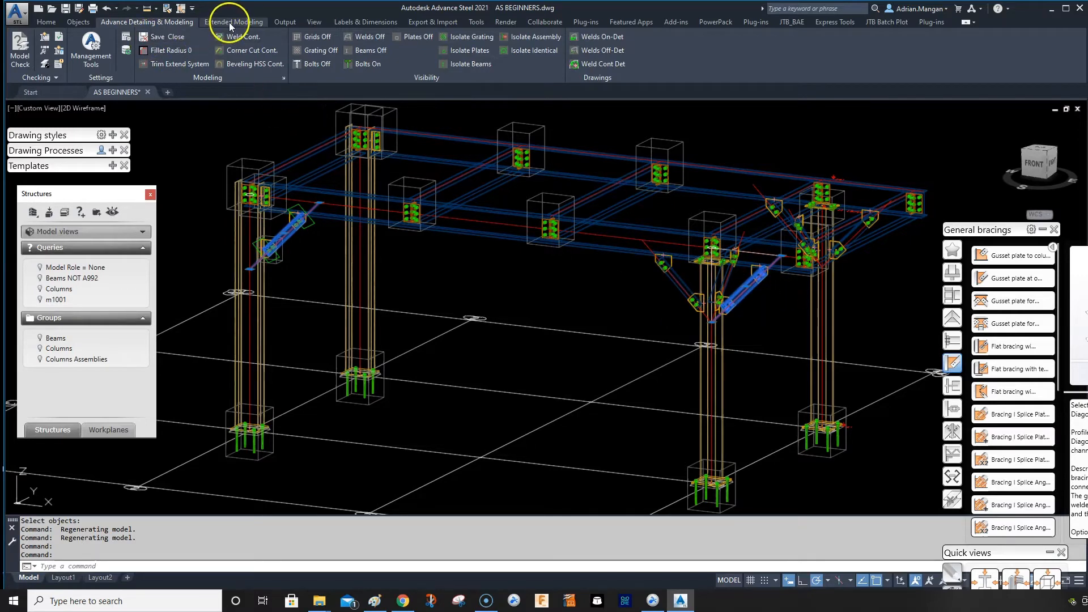
pyautogui.click(285, 22)
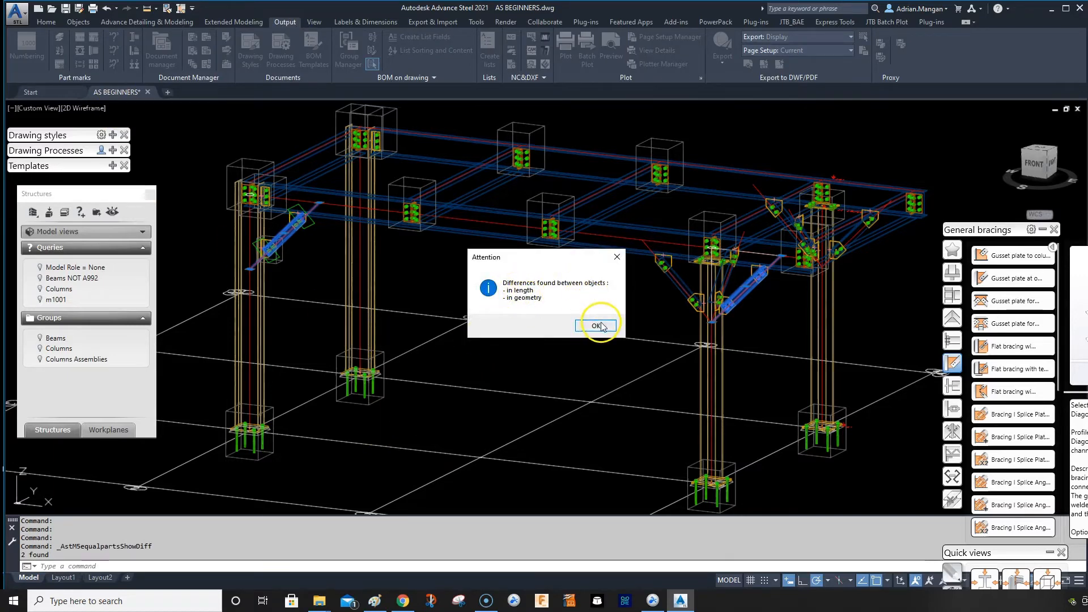
# Dismiss the differences report and confirm both braces are L4X4X3/8 A36 angles.
pyautogui.click(595, 326)
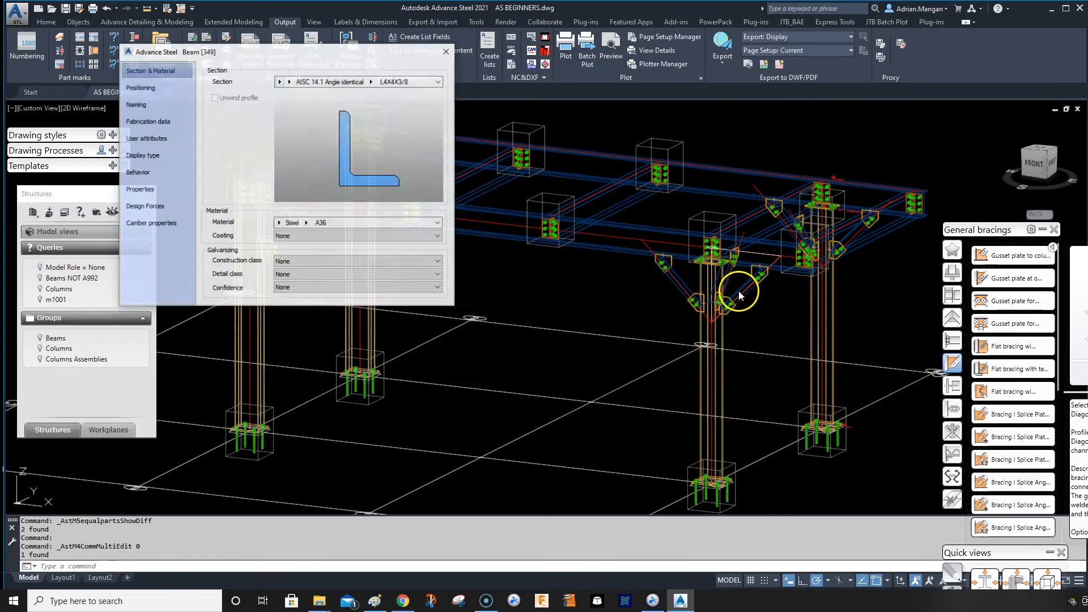
pyautogui.click(136, 104)
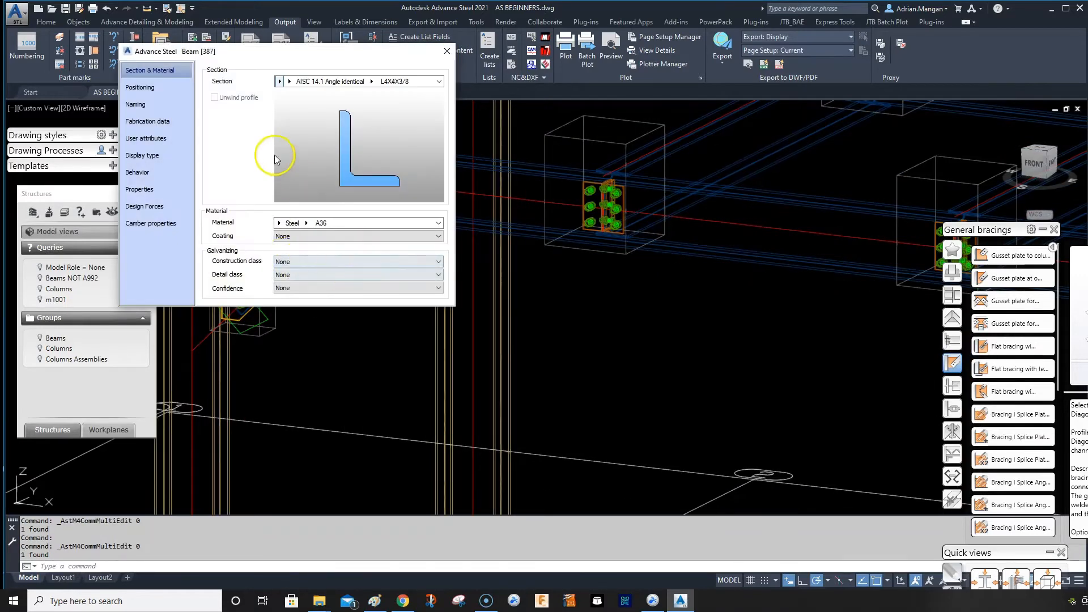
pyautogui.click(135, 104)
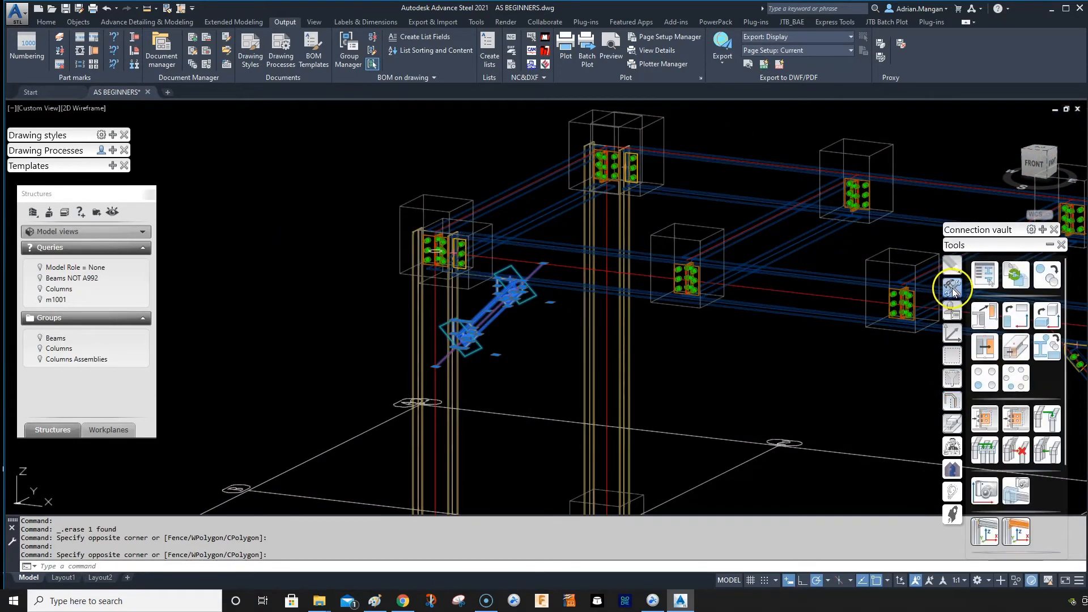
# Copy the brace with its gusset connections into the other bay via Transform and connect.
pyautogui.click(953, 287)
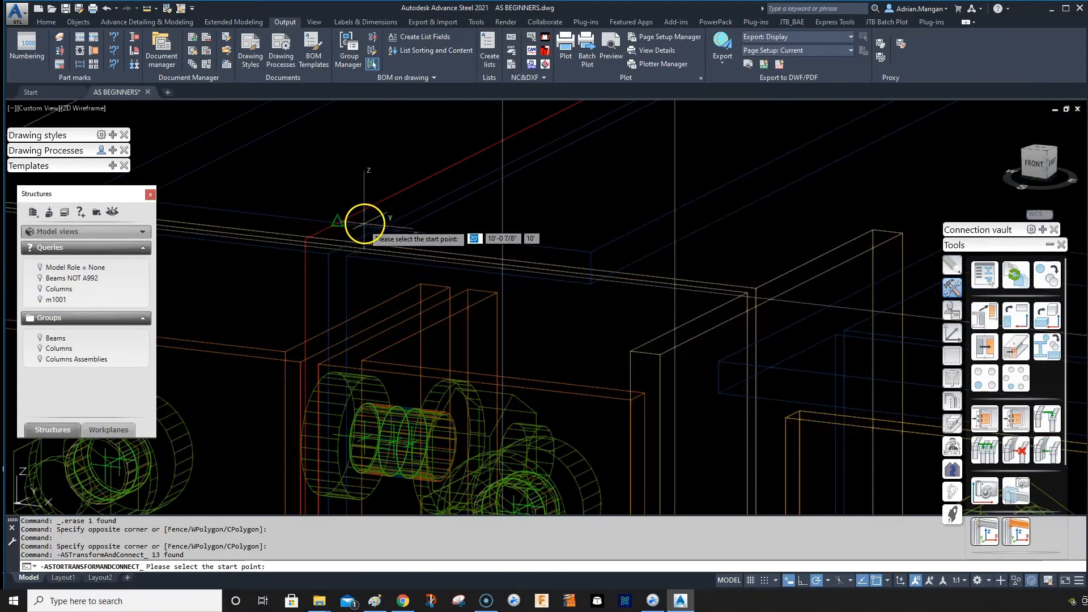
pyautogui.click(363, 223)
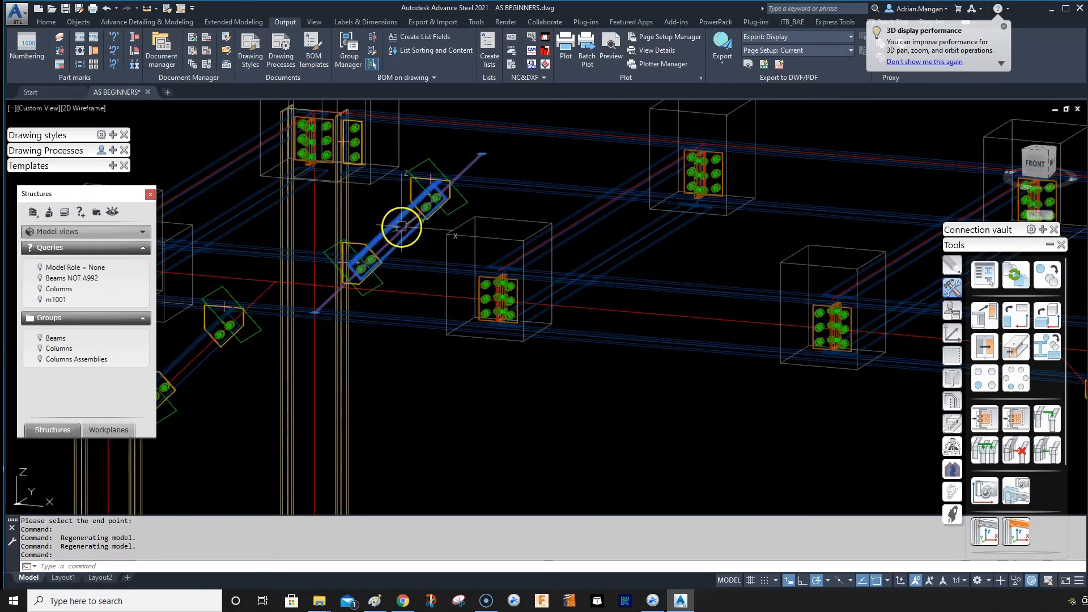
pyautogui.doubleClick(401, 227)
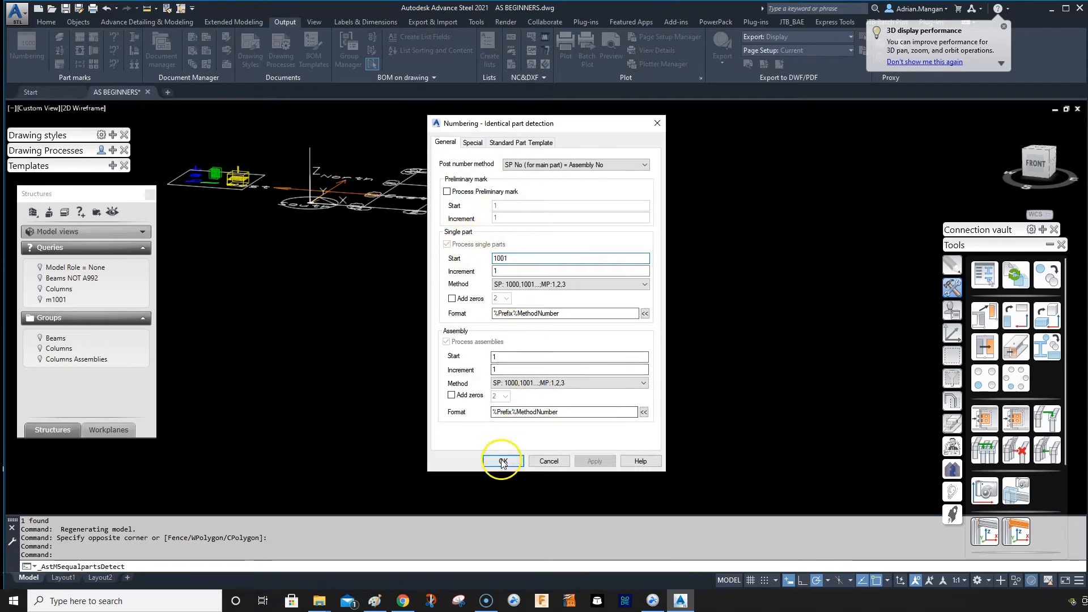
# Run numbering so six braces become D1 and the two differing ones D2, then review both groups.
pyautogui.click(502, 462)
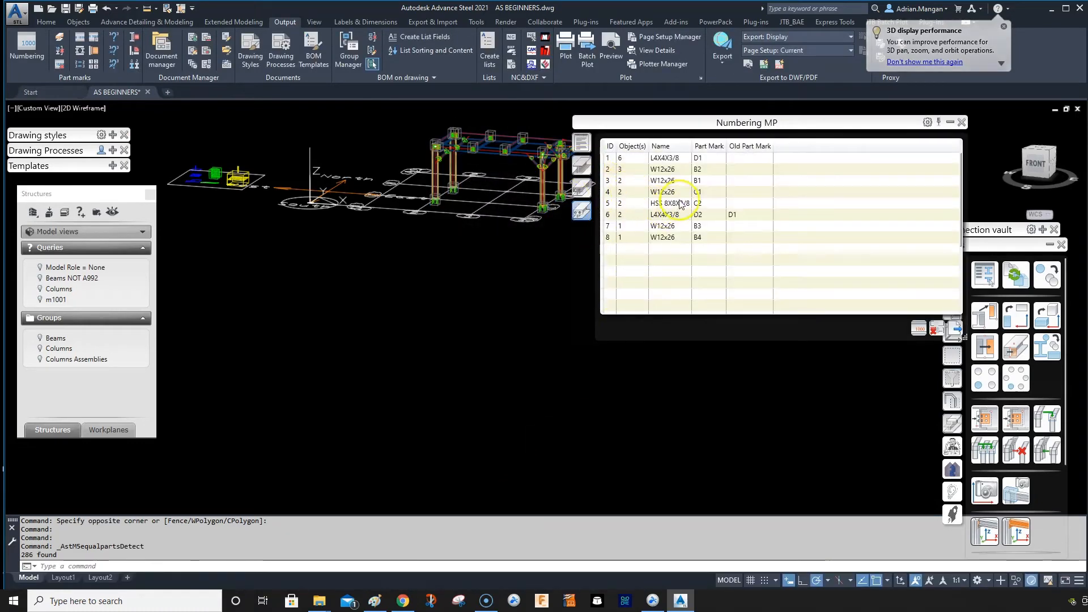
pyautogui.click(620, 157)
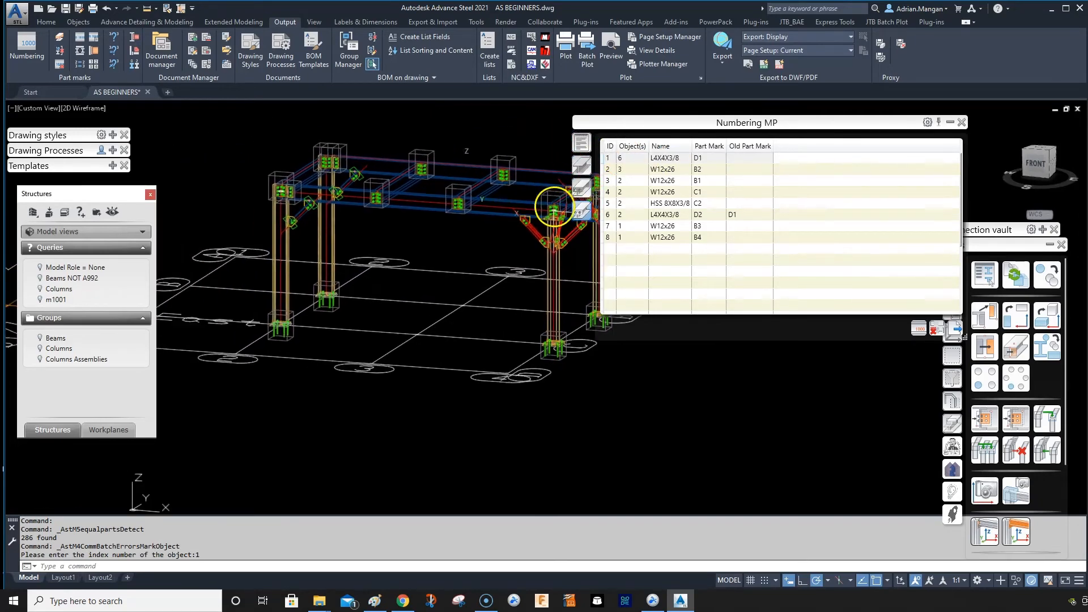
pyautogui.click(638, 158)
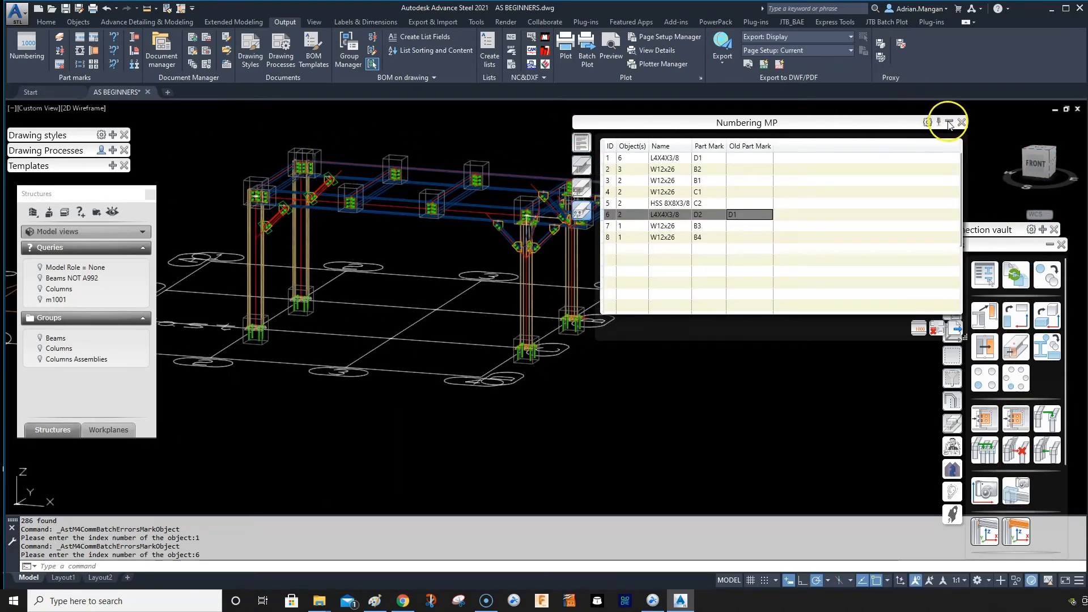
pyautogui.click(948, 123)
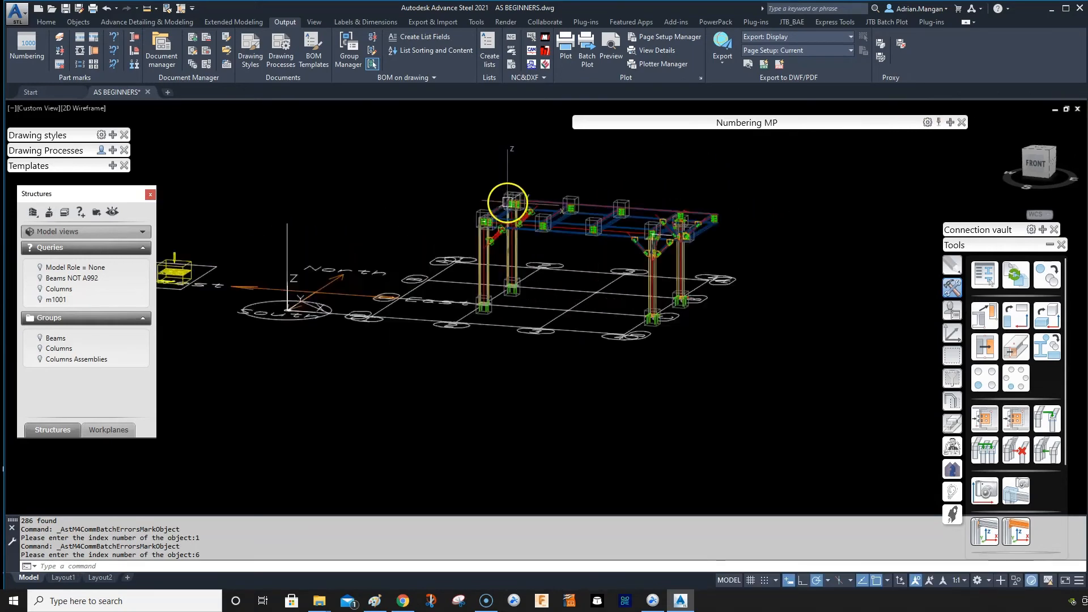